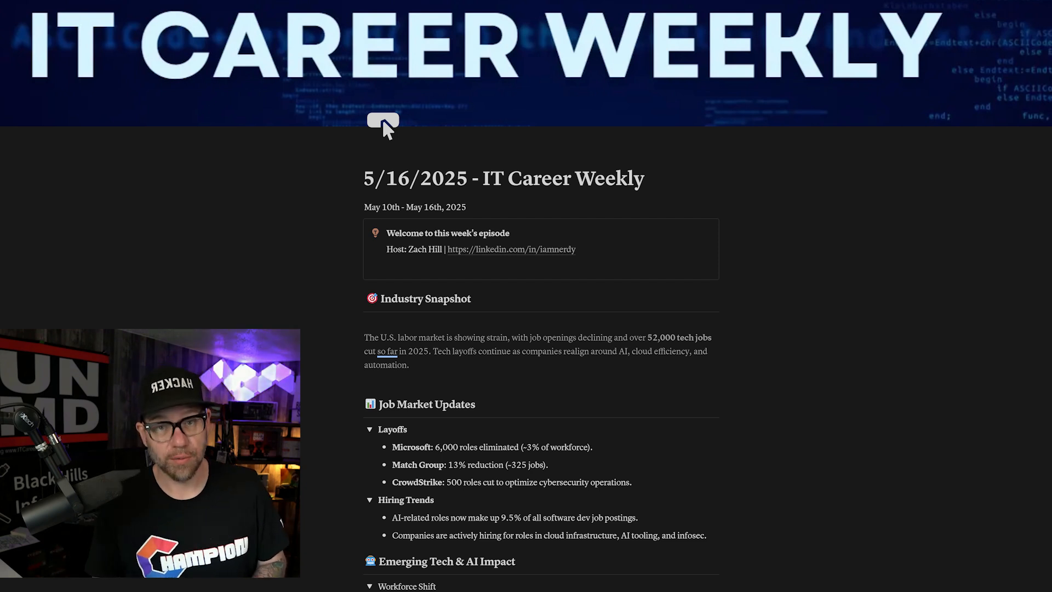
scroll(down, 3)
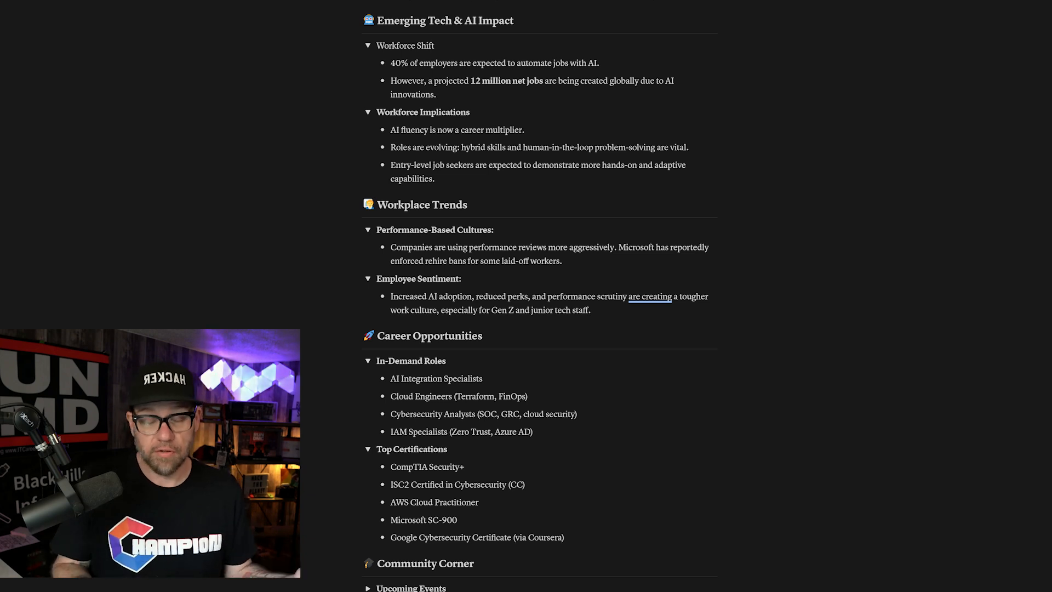
scroll(down, 3)
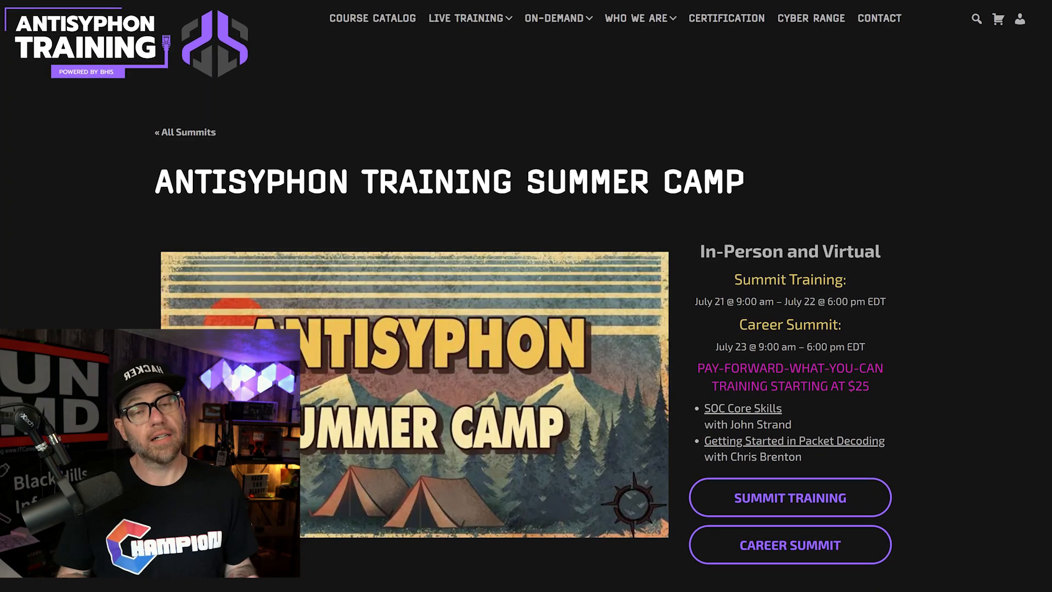
scroll(down, 3)
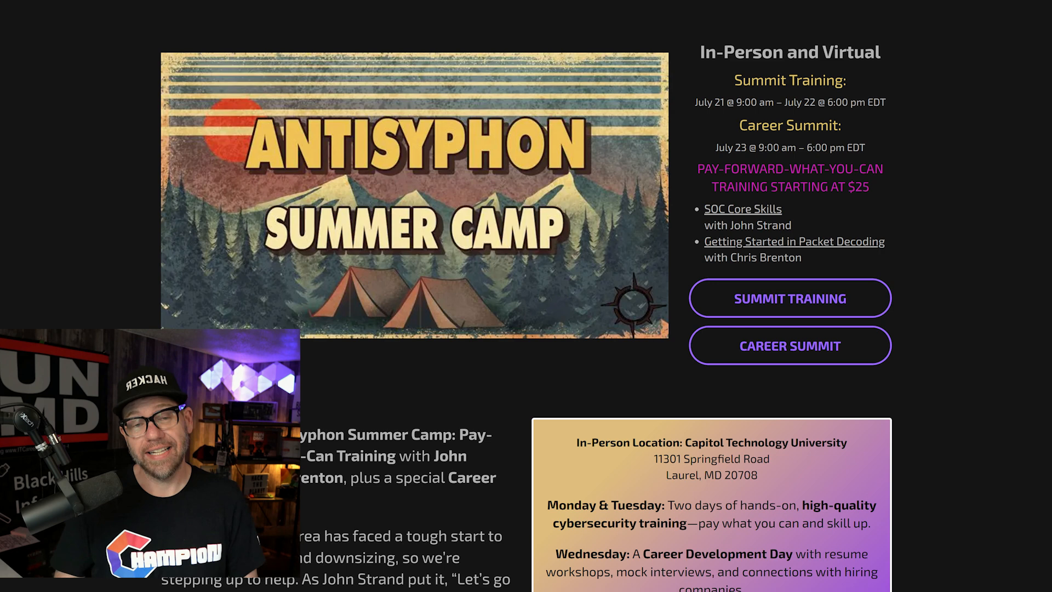
scroll(down, 3)
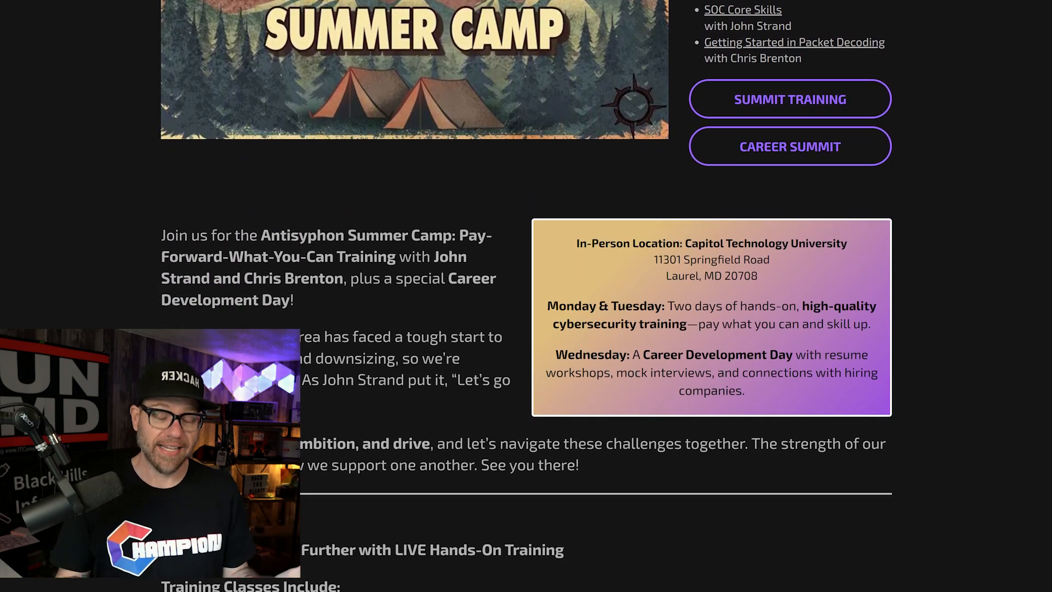
scroll(down, 3)
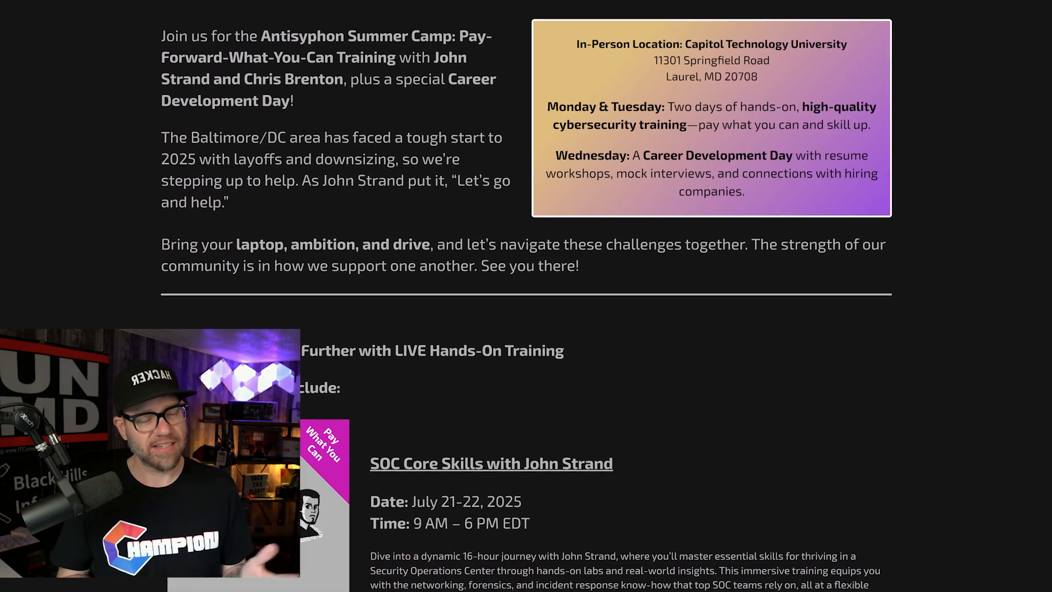
scroll(down, 3)
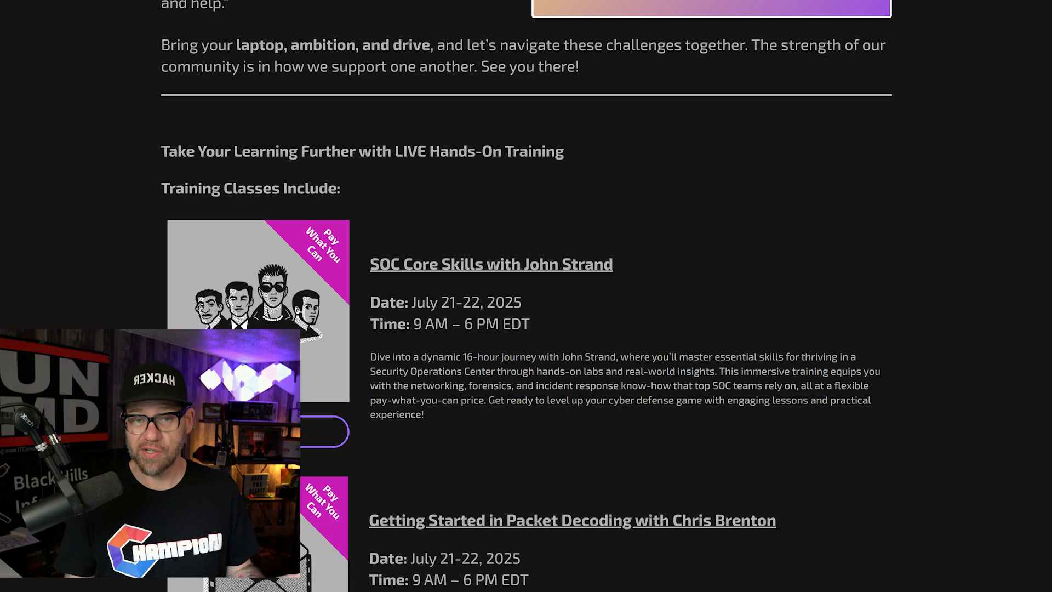
scroll(down, 3)
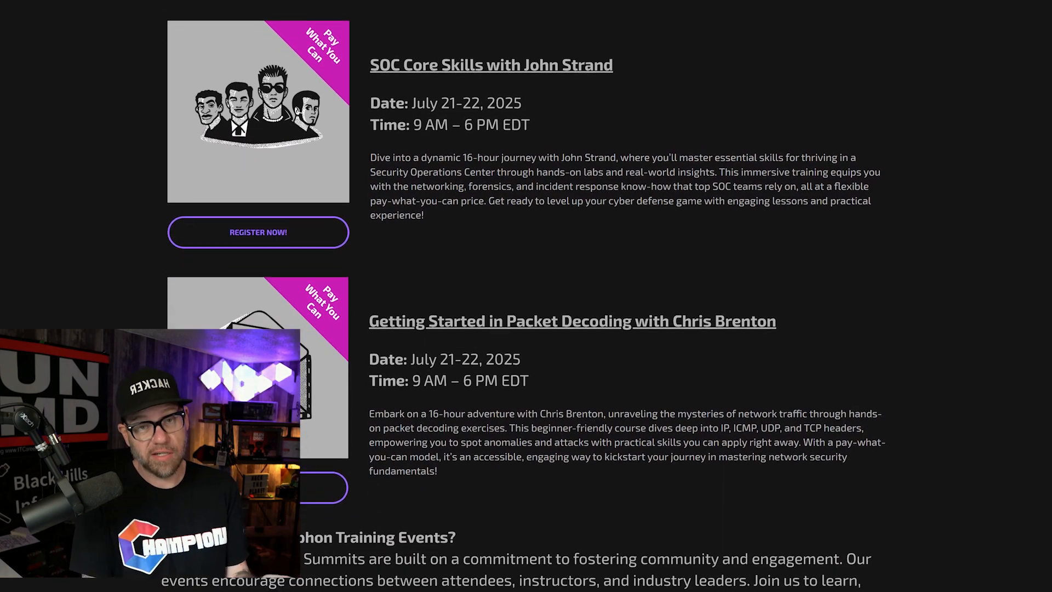
scroll(down, 3)
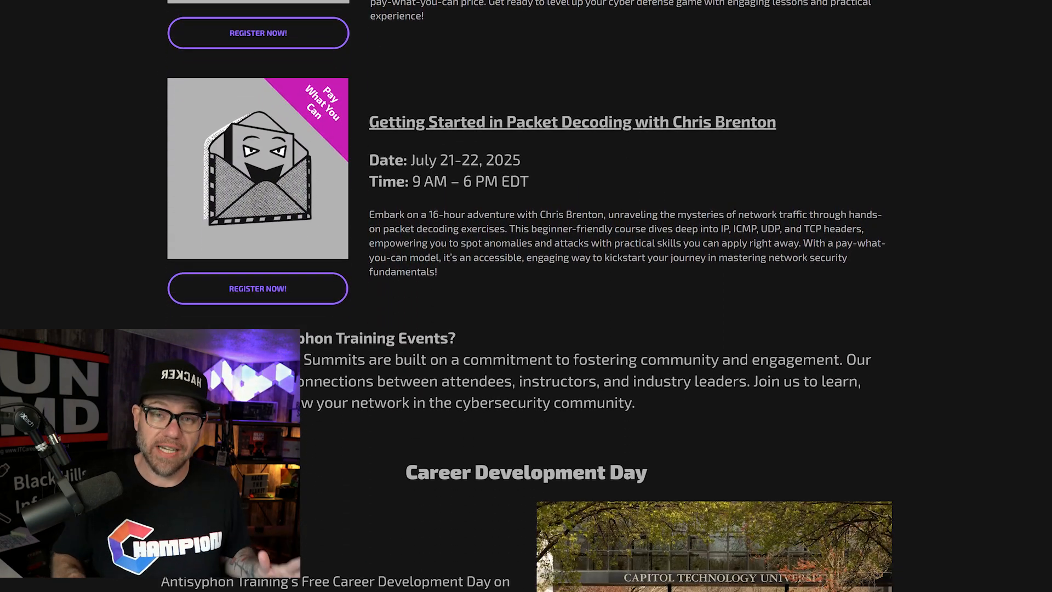
scroll(down, 3)
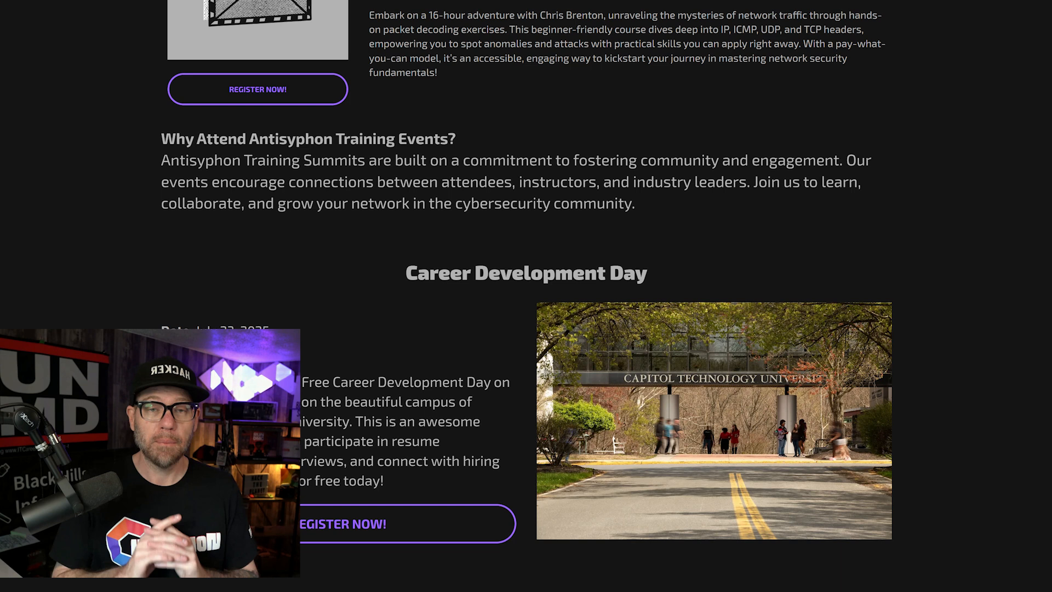
scroll(down, 3)
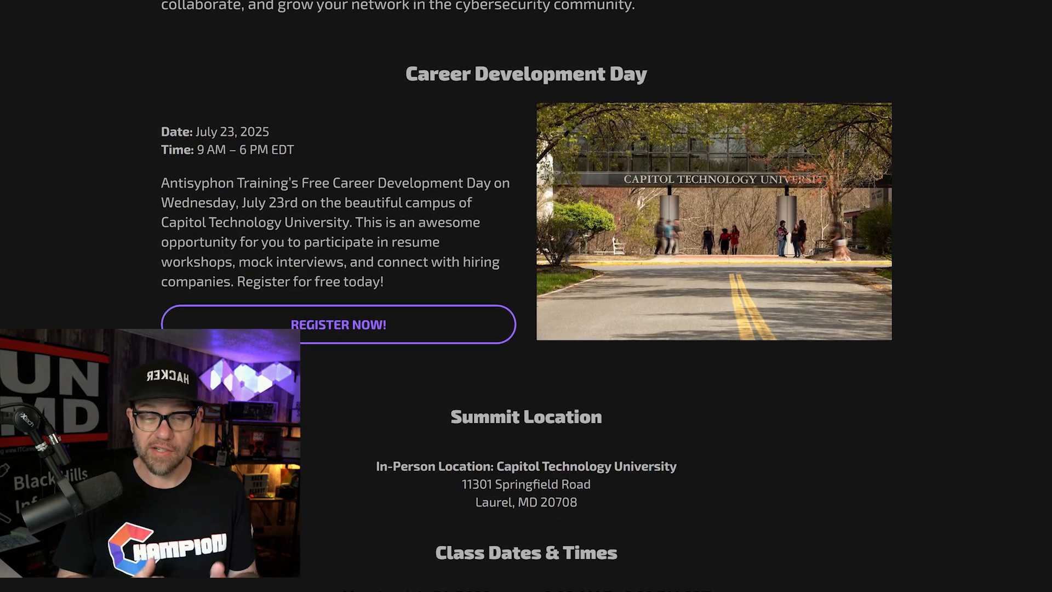
scroll(down, 3)
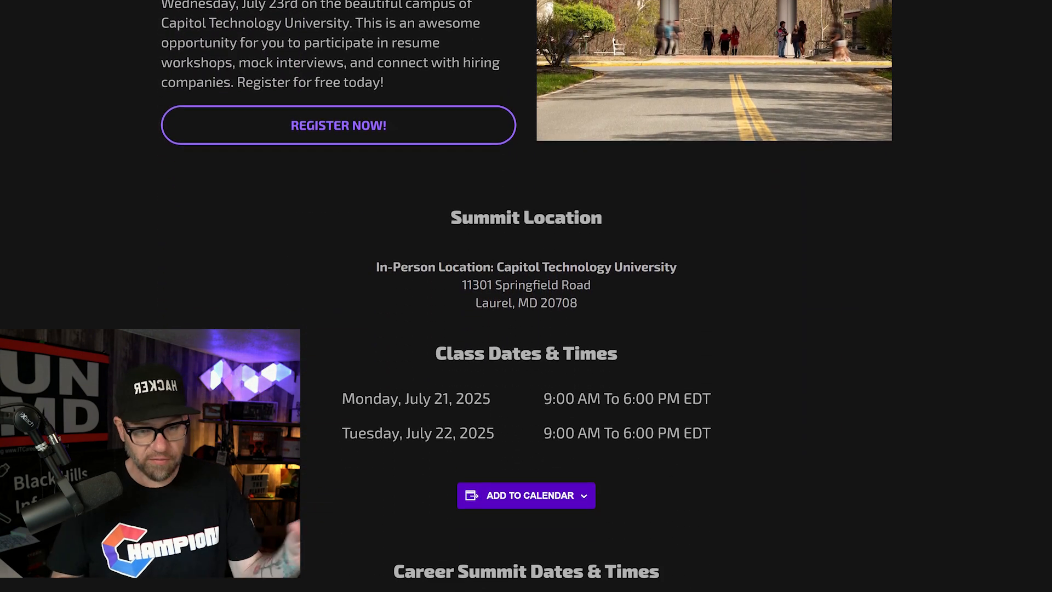